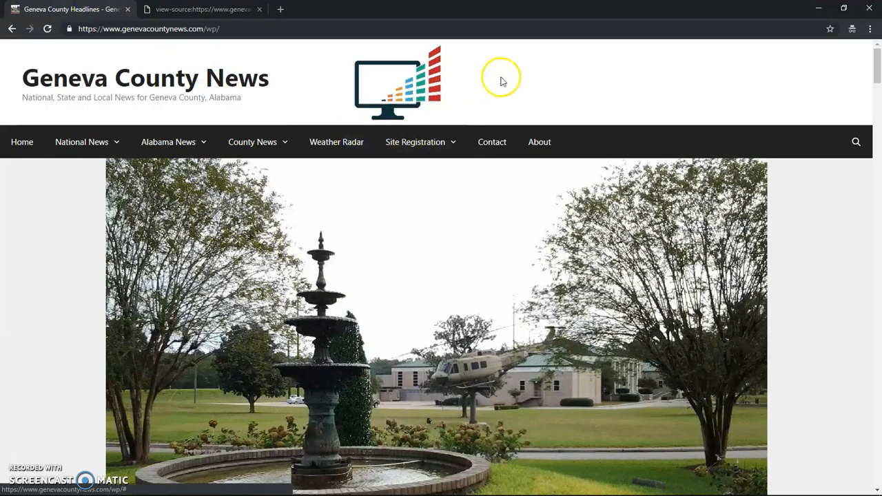
# View the HTML source of the Geneva County News homepage via the page context menu
pyautogui.rightClick(502, 77)
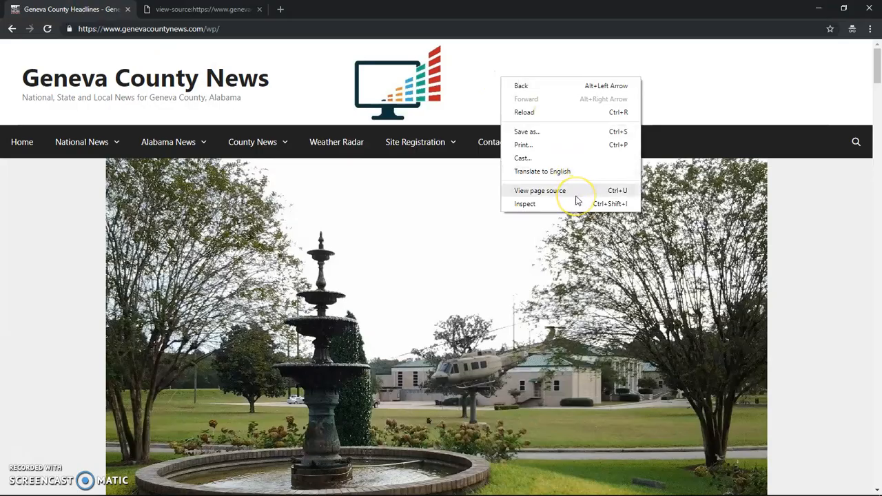
pyautogui.click(540, 190)
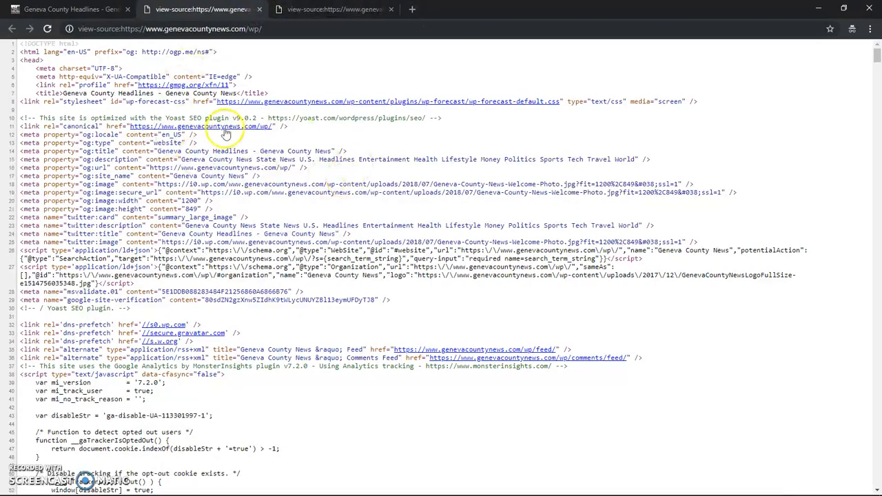
pyautogui.moveTo(439, 165)
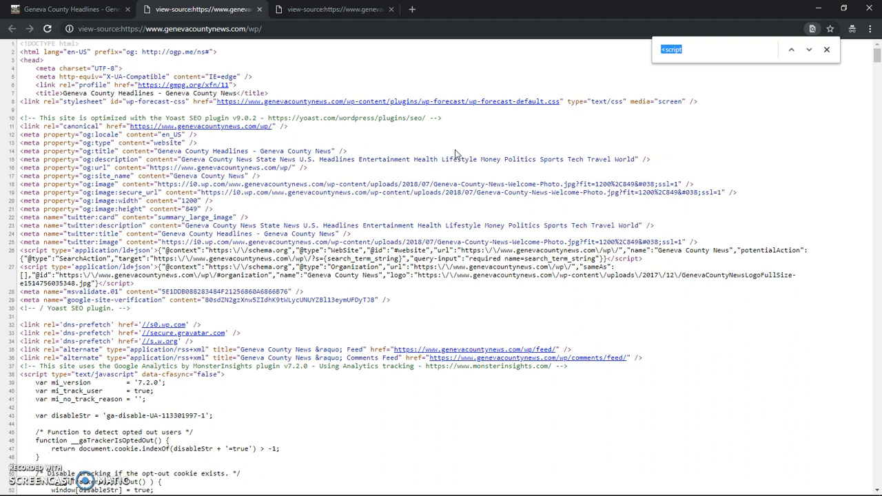
# Cycle through the 'script' matches in the source, then bring up the developer console with F12
pyautogui.press('Enter')
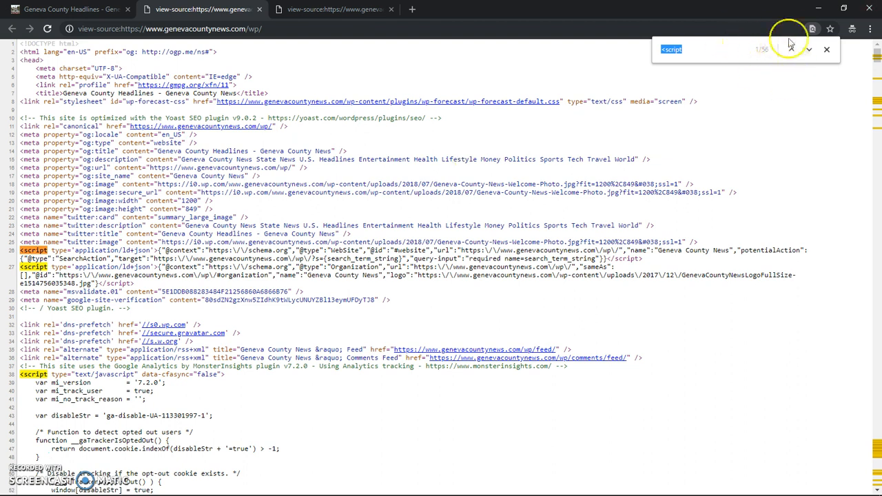
pyautogui.moveTo(793, 71)
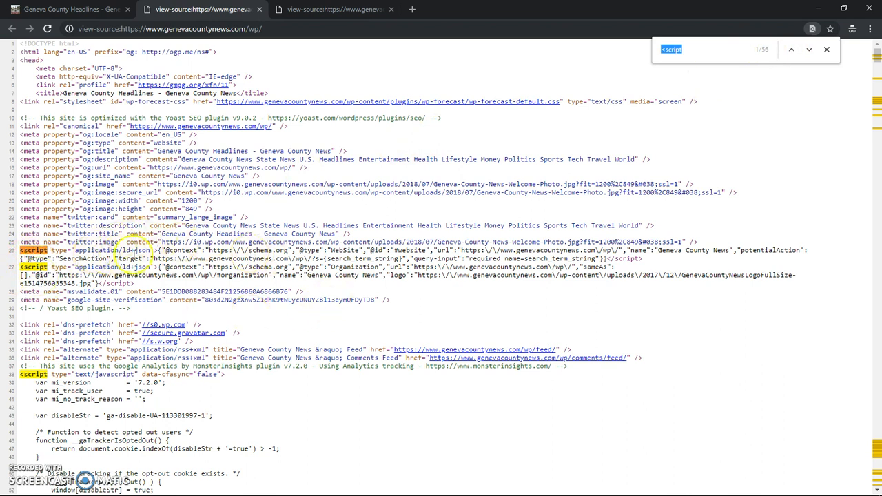
pyautogui.moveTo(350, 416)
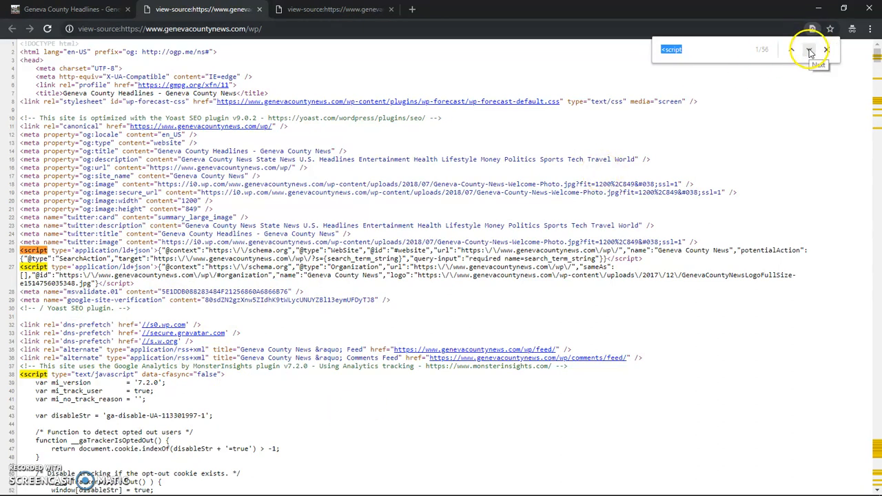
pyautogui.click(826, 50)
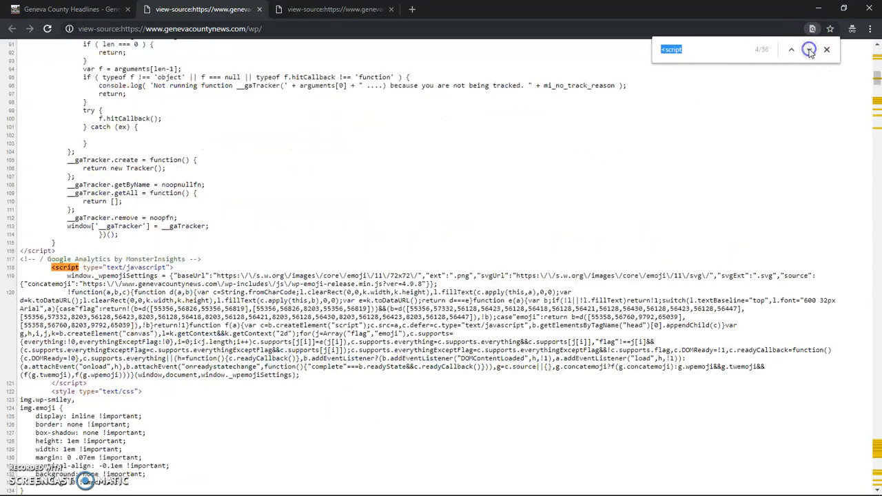
pyautogui.click(809, 49)
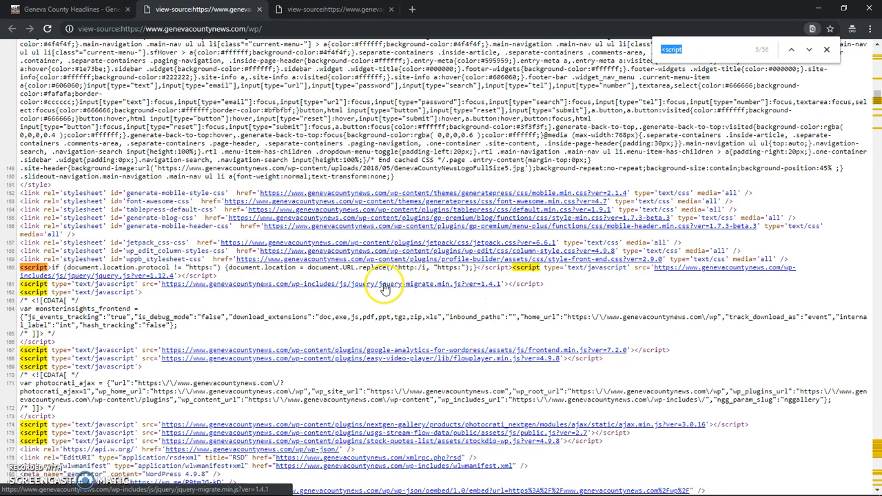
pyautogui.moveTo(410, 296)
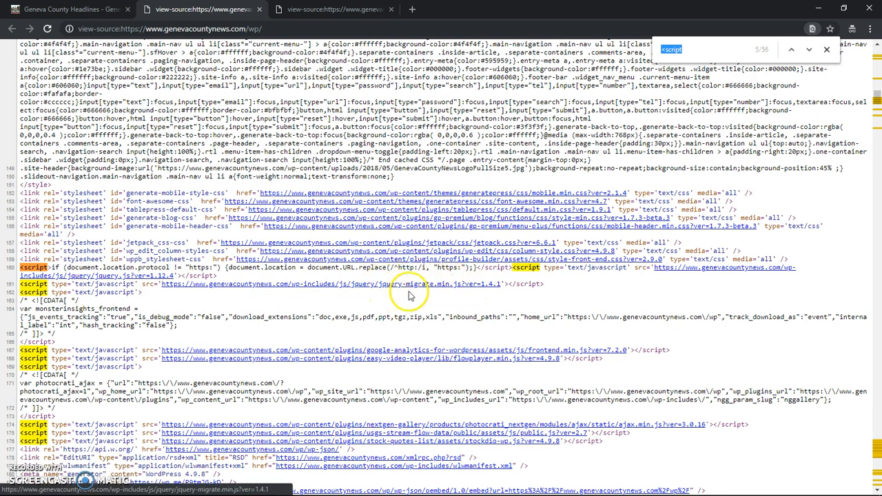
pyautogui.moveTo(563, 286)
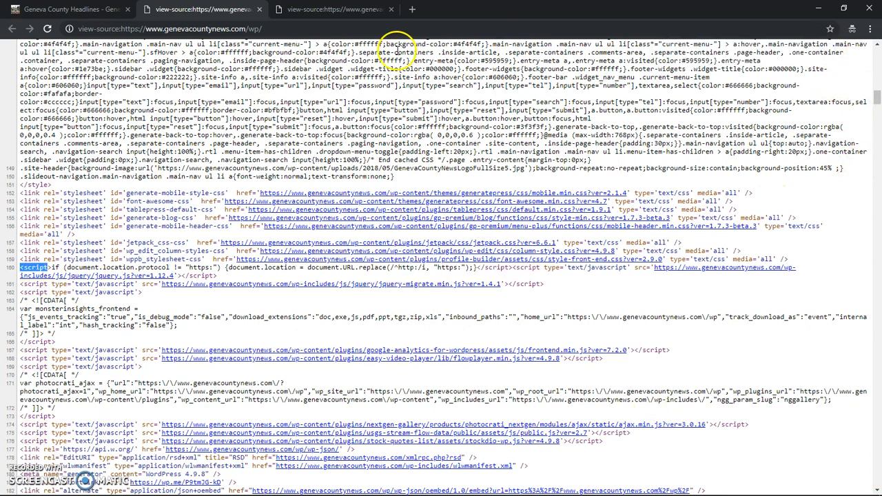
pyautogui.press('F12')
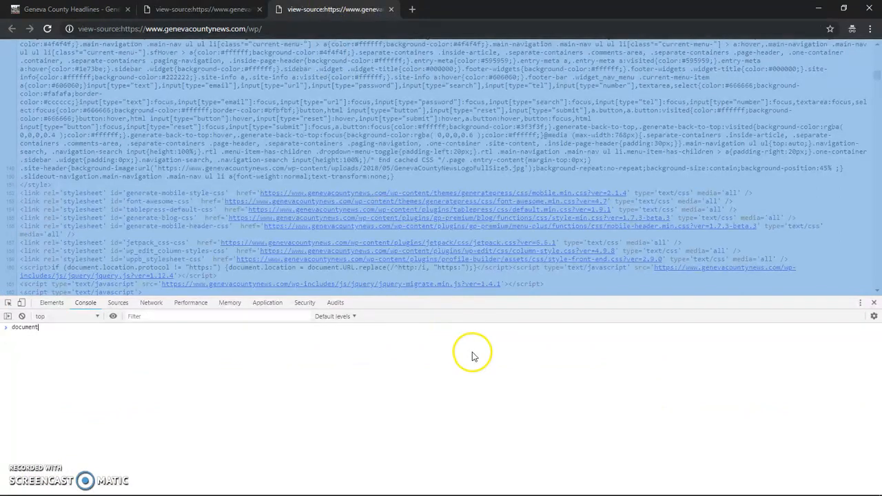
# Switch via Alt+Tab to the Notepad++ window holding the ListPluginsScripts snippet
pyautogui.press('alt+tab')
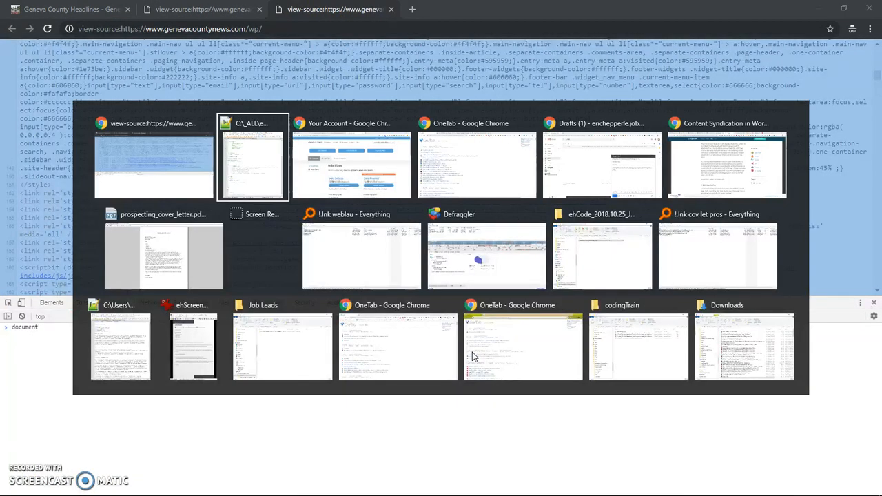
pyautogui.click(253, 166)
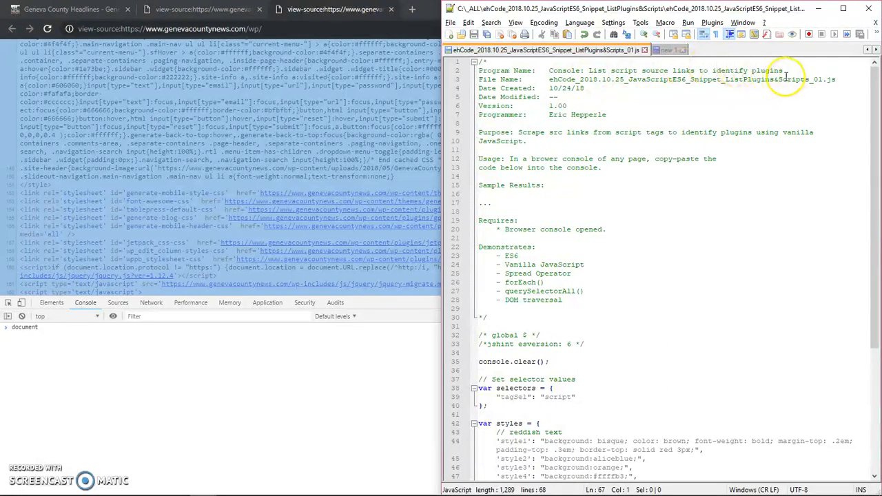
pyautogui.moveTo(719, 75)
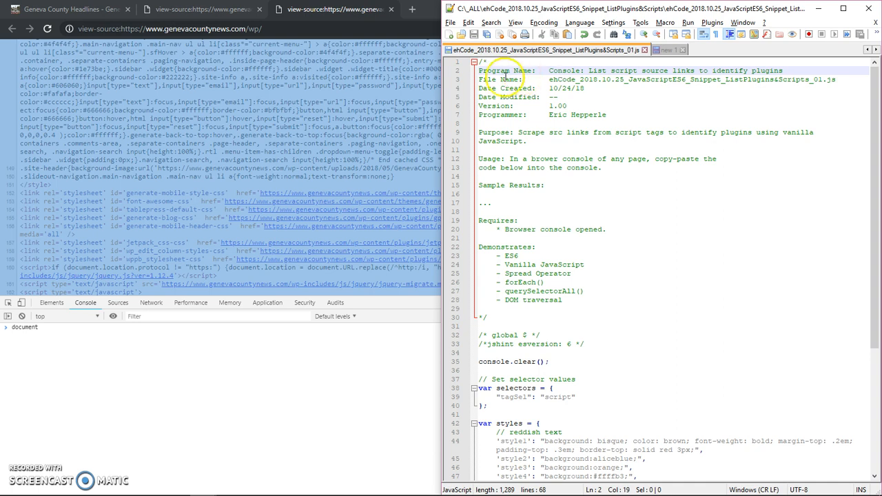
pyautogui.moveTo(592, 82)
pyautogui.write('5')
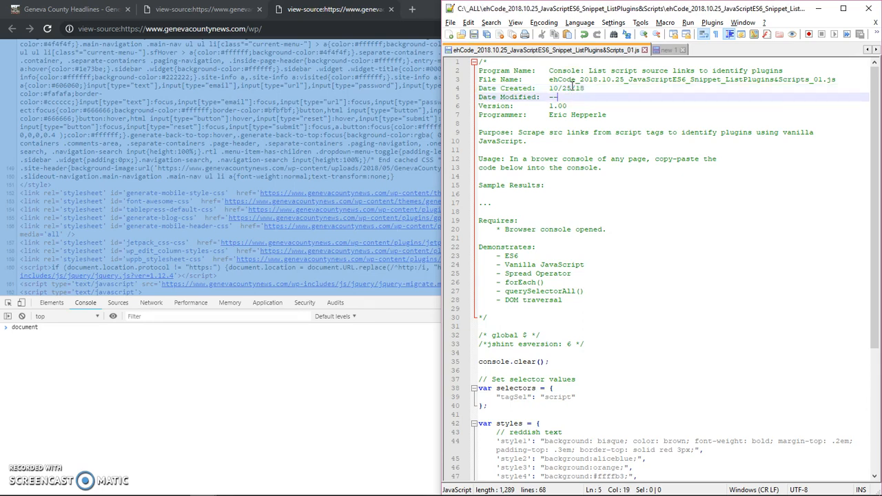
# Read through the snippet's header comment and usage notes, scrolling down the file
pyautogui.click(558, 97)
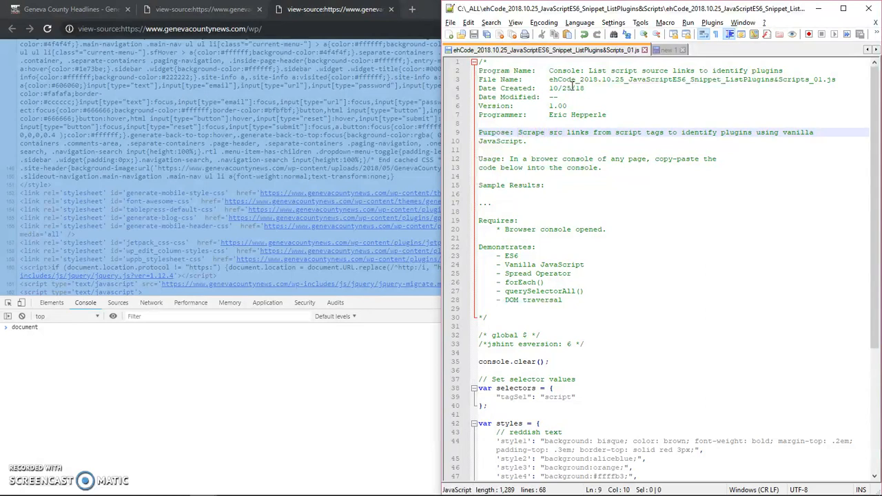
pyautogui.moveTo(519, 132); pyautogui.dragTo(521, 141)
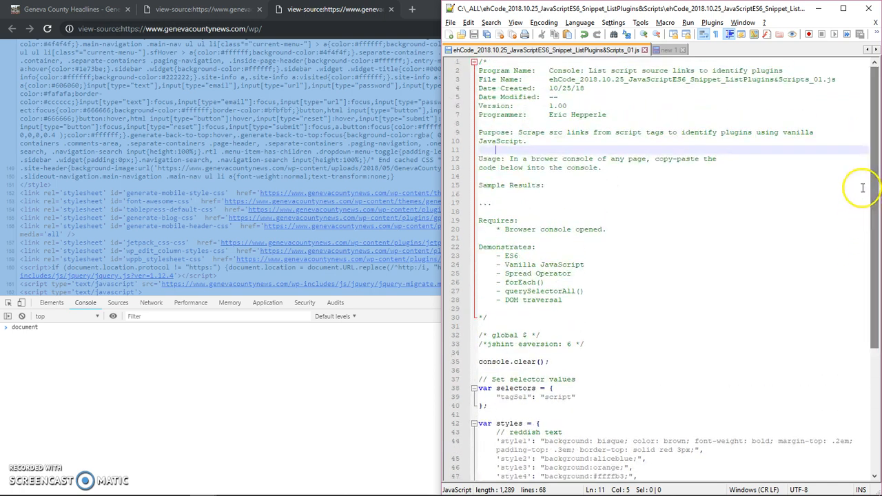
pyautogui.moveTo(661, 148)
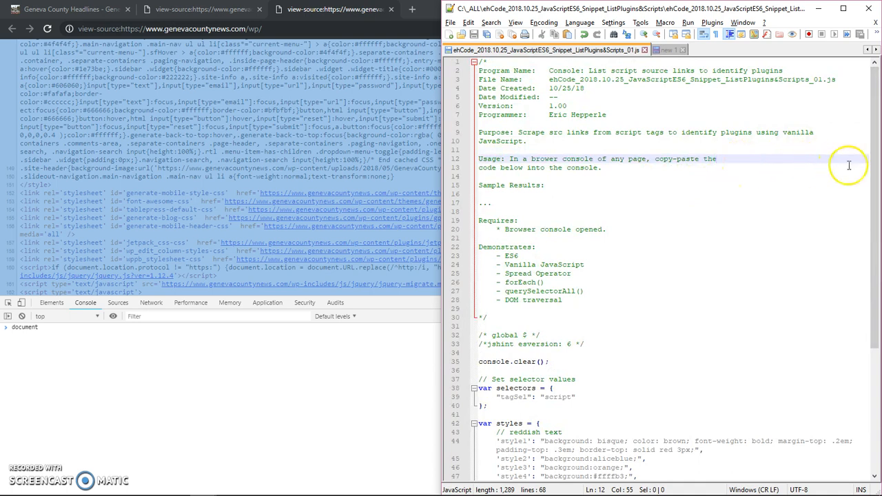
pyautogui.scroll(-3)
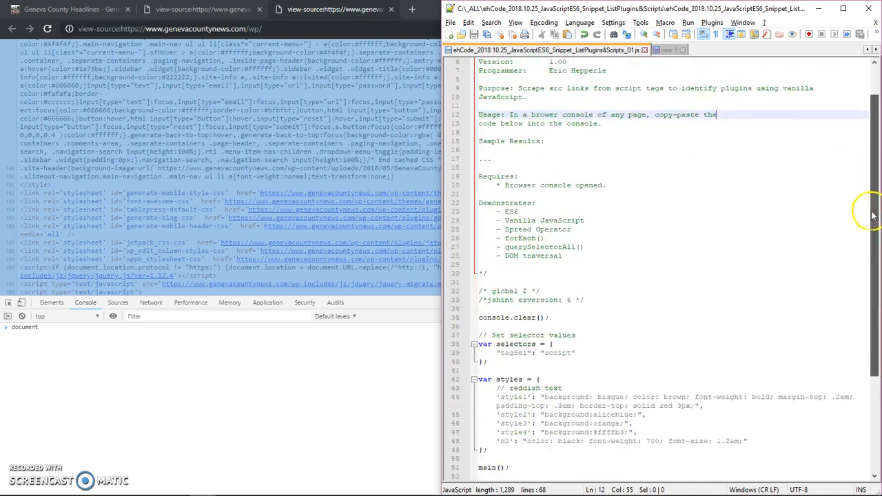
pyautogui.scroll(-3)
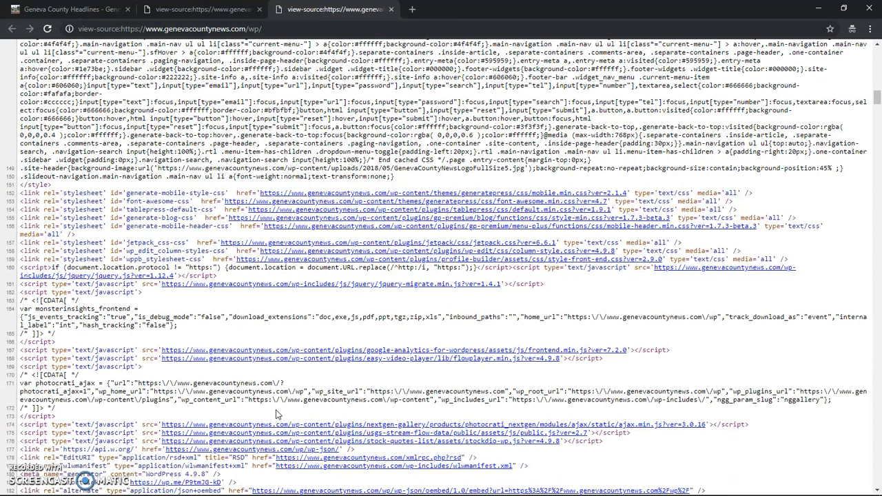
pyautogui.press('F12')
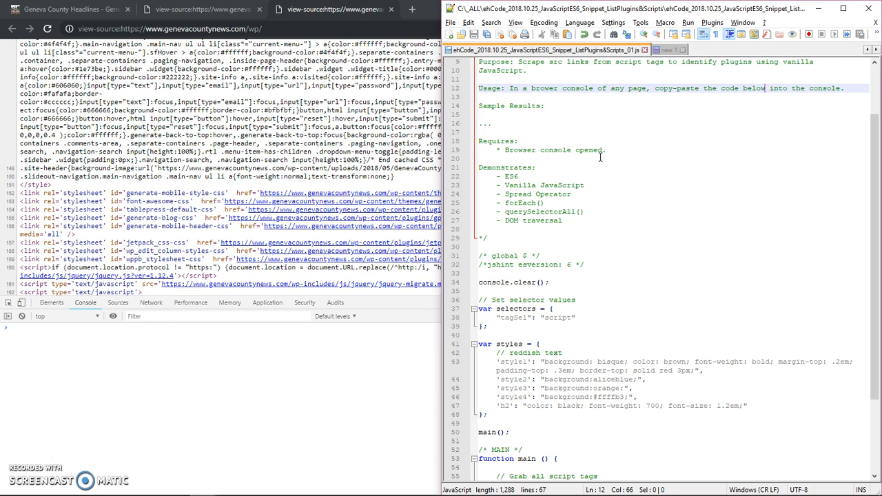
pyautogui.moveTo(543, 145)
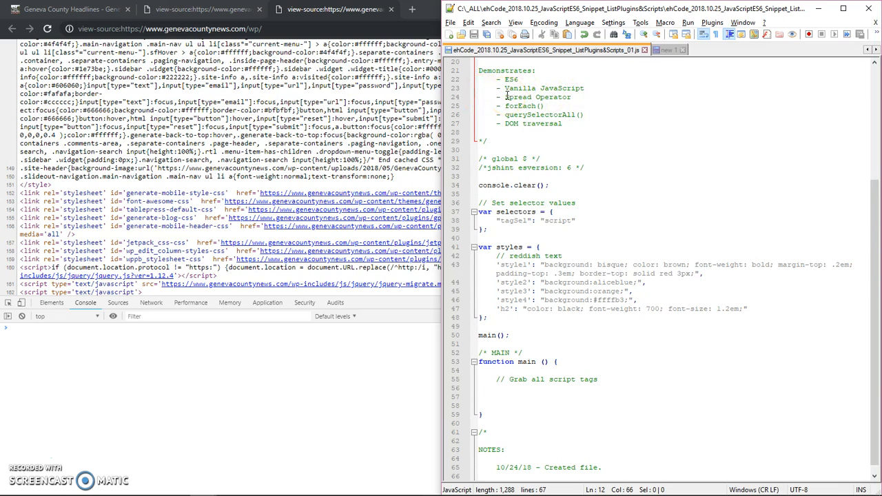
pyautogui.doubleClick(539, 96)
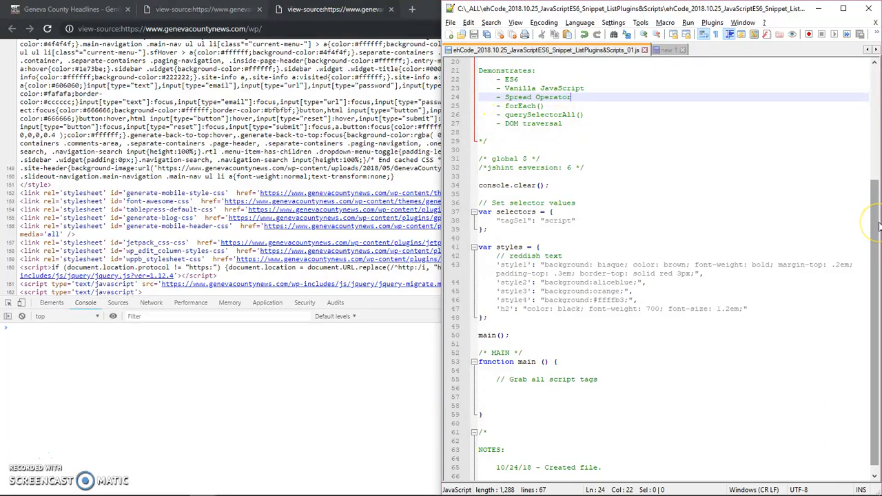
pyautogui.scroll(-3)
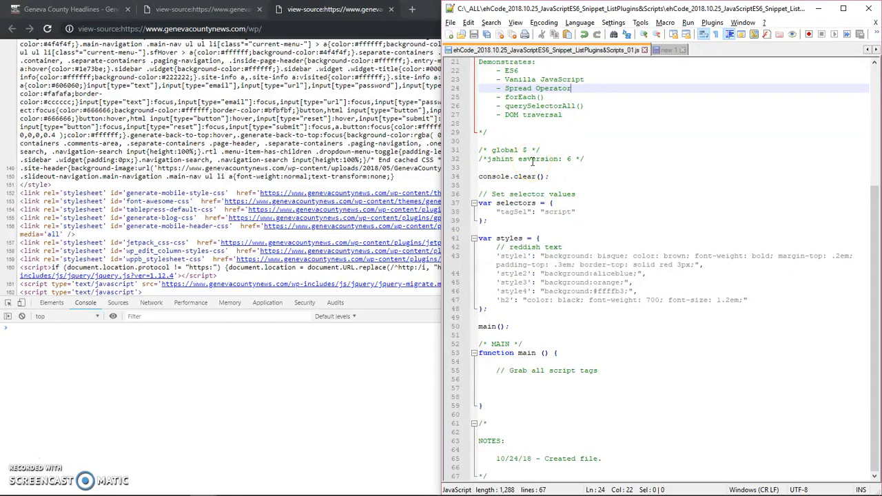
pyautogui.moveTo(497, 149)
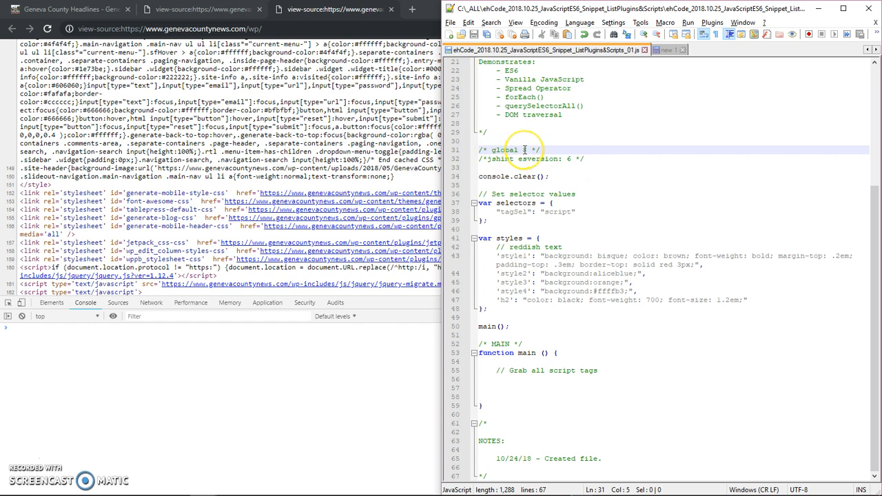
pyautogui.click(523, 149)
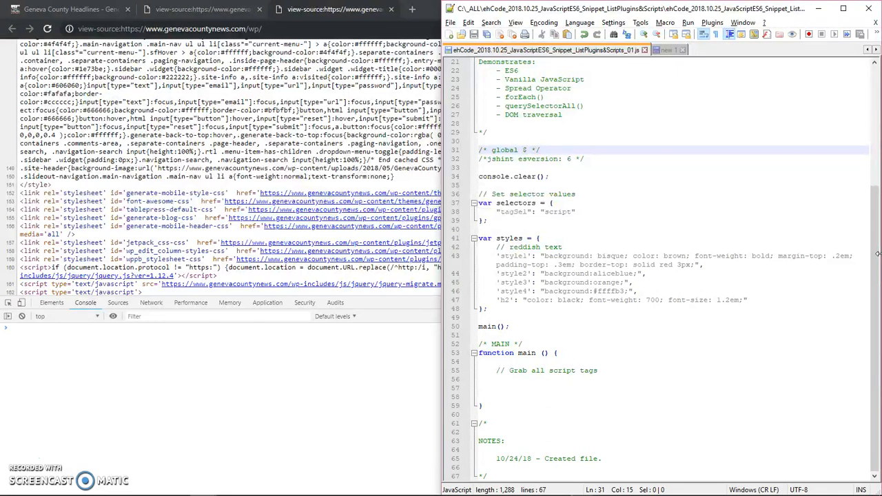
pyautogui.click(602, 160)
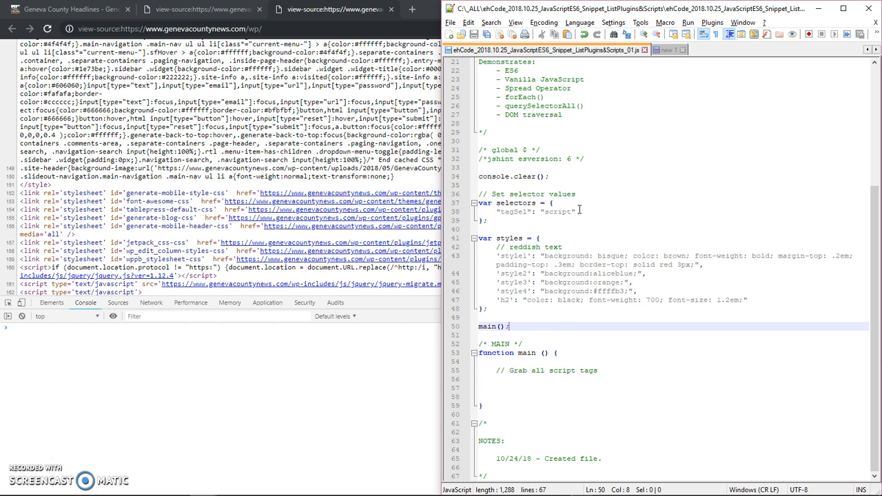
pyautogui.moveTo(738, 199)
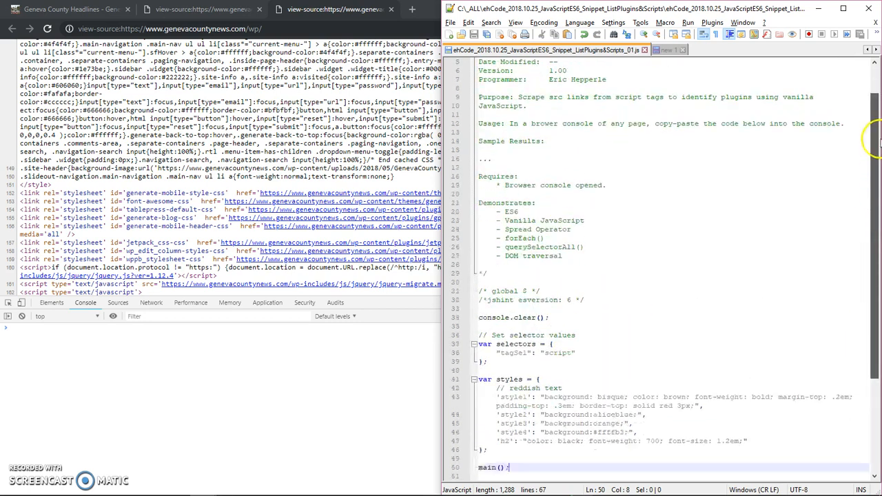
pyautogui.scroll(-3)
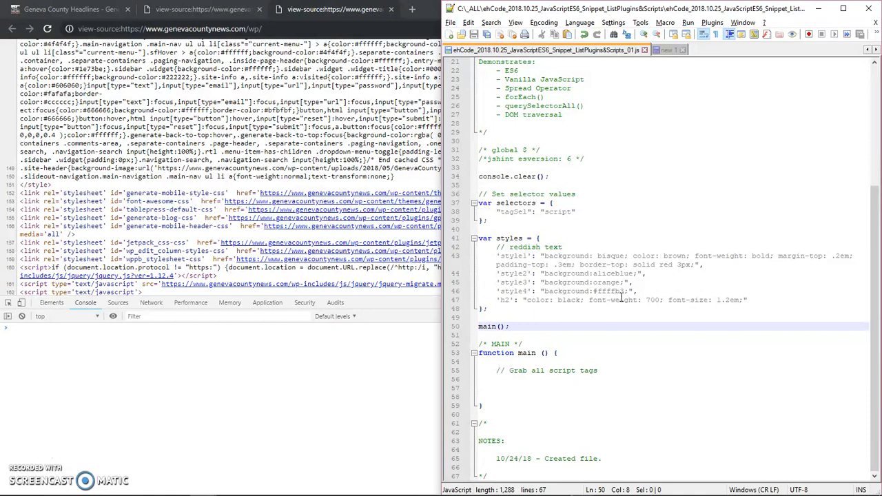
pyautogui.click(508, 325)
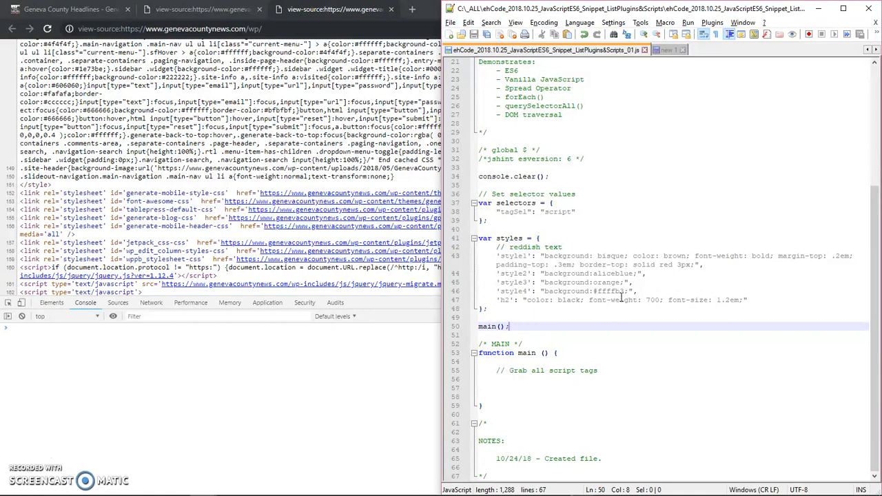
pyautogui.moveTo(873, 245)
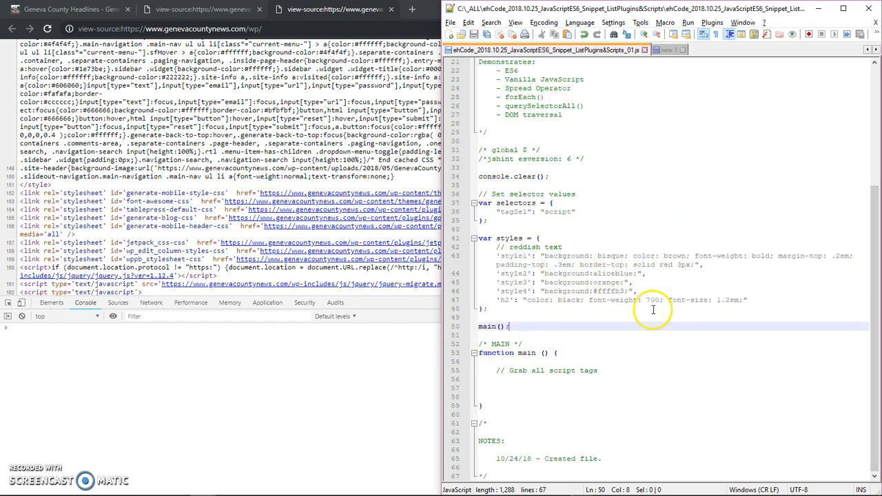
pyautogui.moveTo(691, 171)
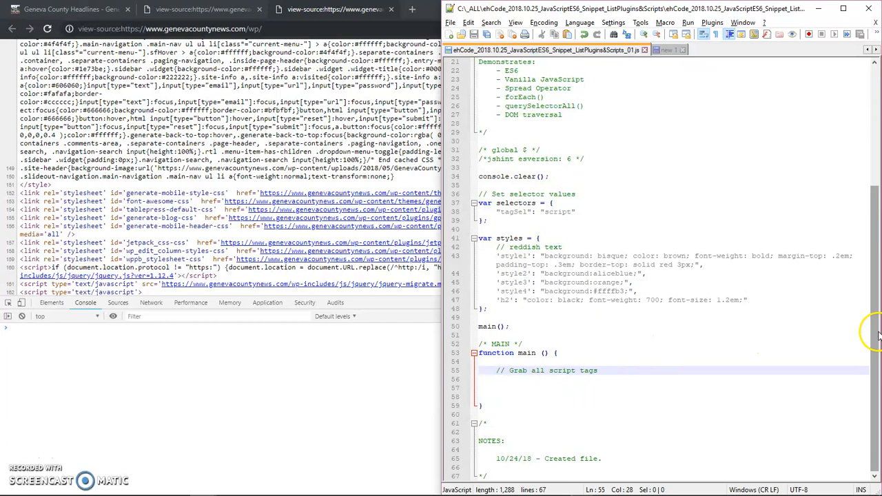
pyautogui.scroll(3)
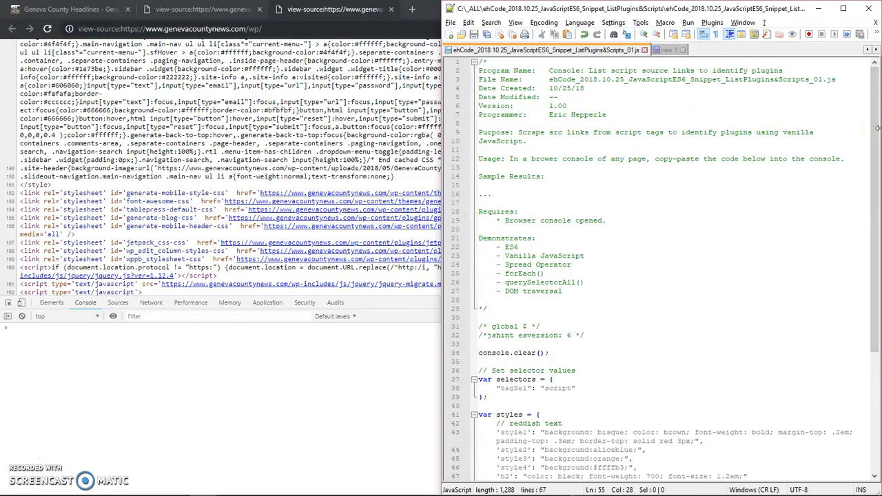
pyautogui.scroll(-3)
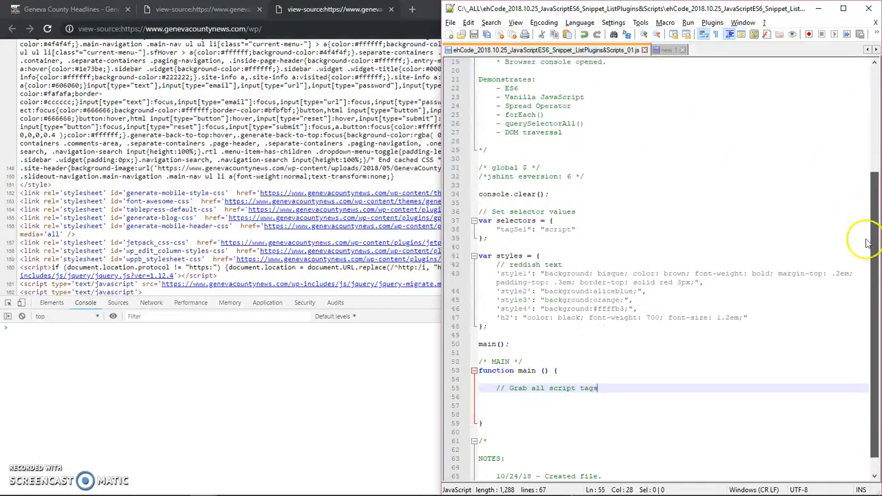